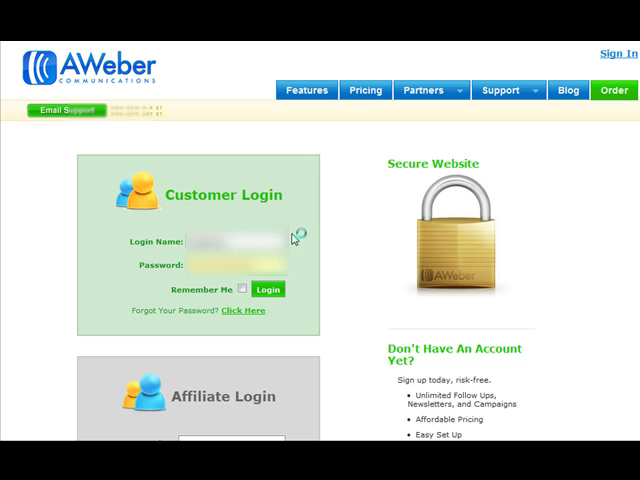
# Step: Log in to the AWeber account to reach the List Stats dashboard
pyautogui.click(272, 288)
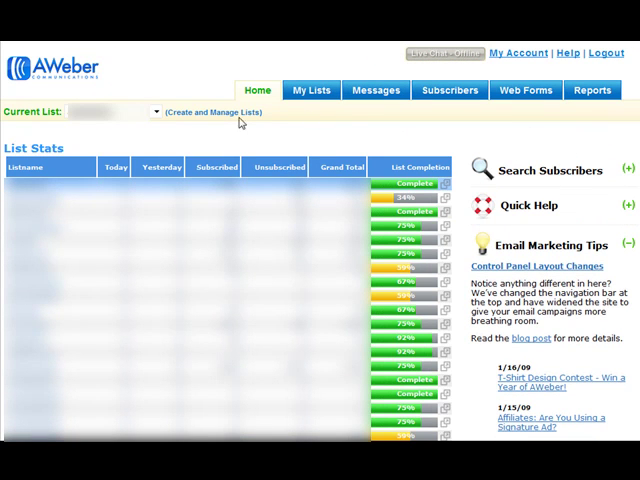
pyautogui.moveTo(116, 144)
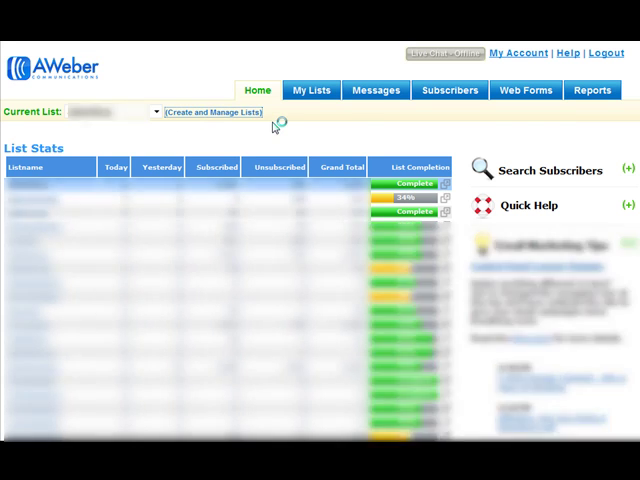
# Step: Create a new list from Create and Manage Lists and reach its List Settings form
pyautogui.click(312, 90)
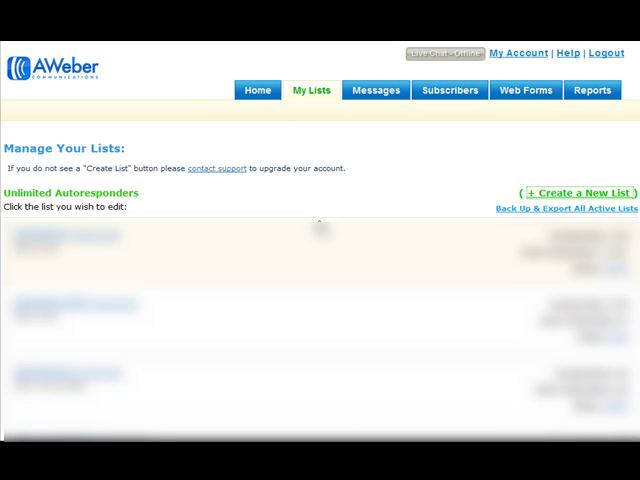
pyautogui.click(580, 192)
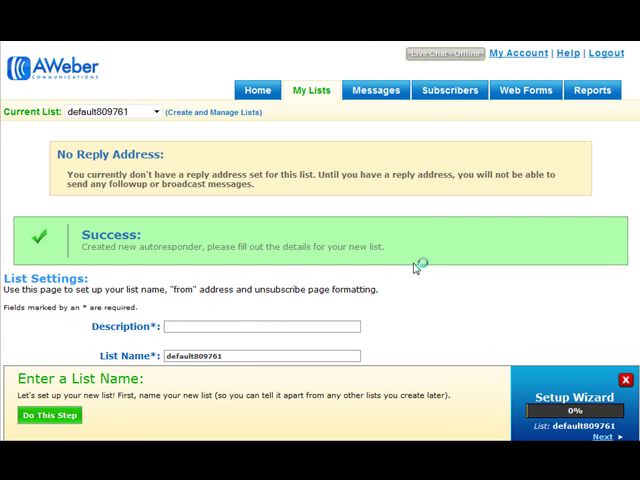
pyautogui.scroll(-3)
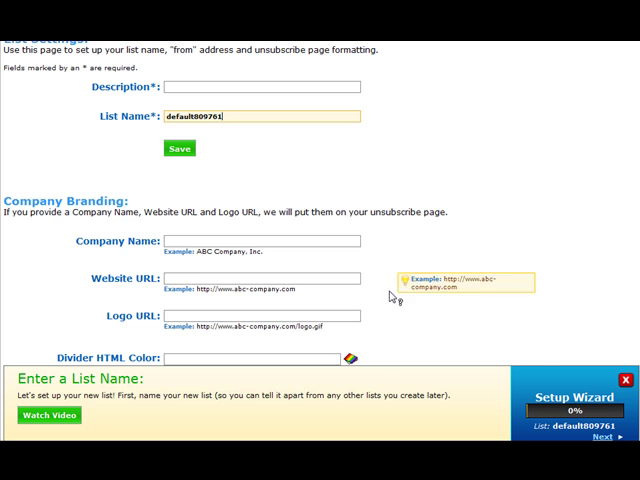
# Step: Name the list lucky-bastard with the description Lucky Bastard Members
pyautogui.click(180, 148)
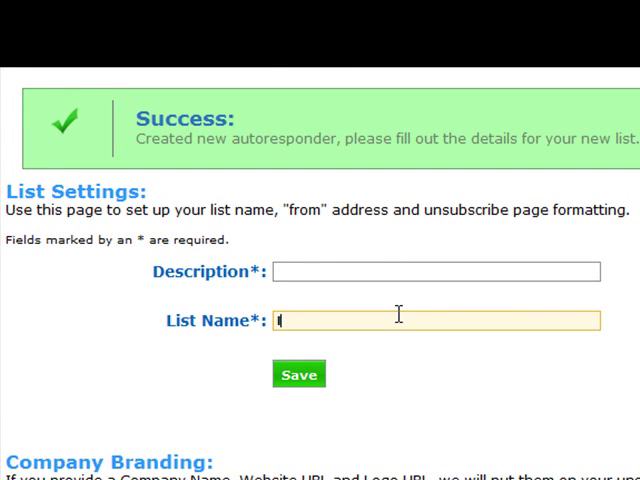
pyautogui.write('lucky-bastard')
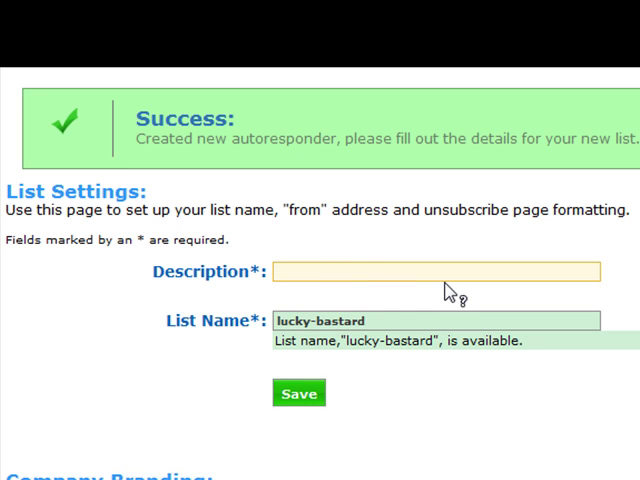
pyautogui.write('Lucky Ba')
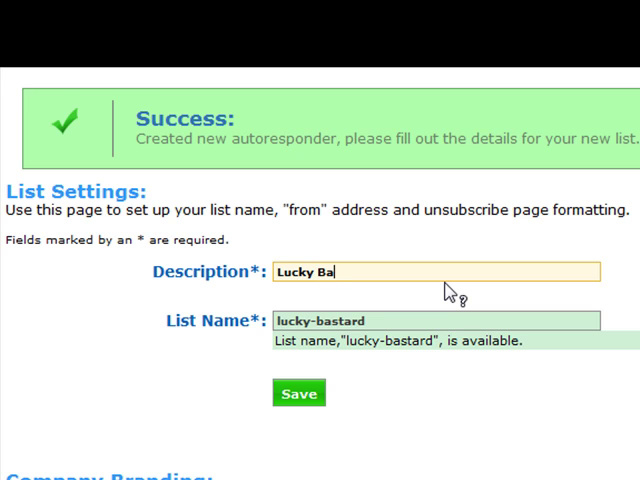
pyautogui.write('stard Members')
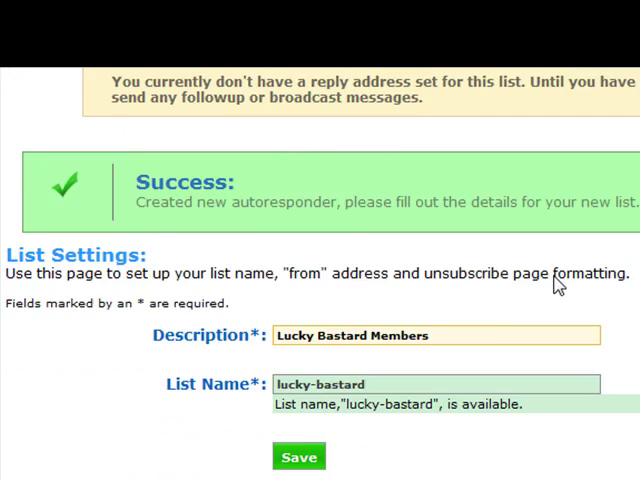
pyautogui.click(298, 456)
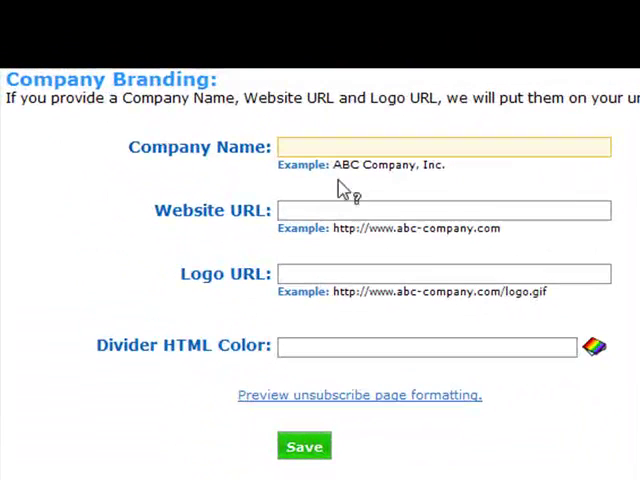
pyautogui.write('Intellective M')
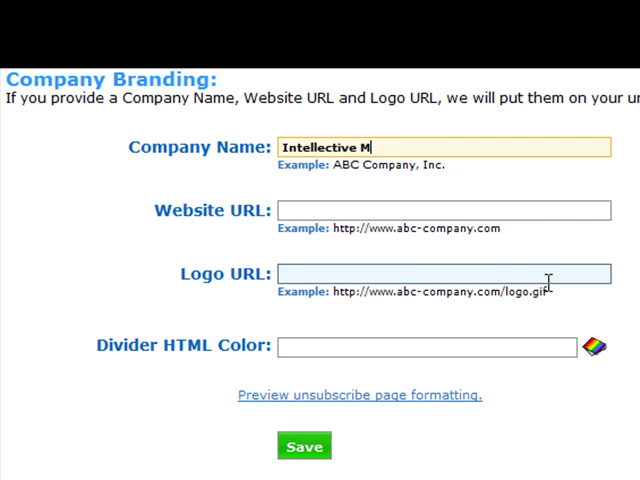
pyautogui.write('arketing')
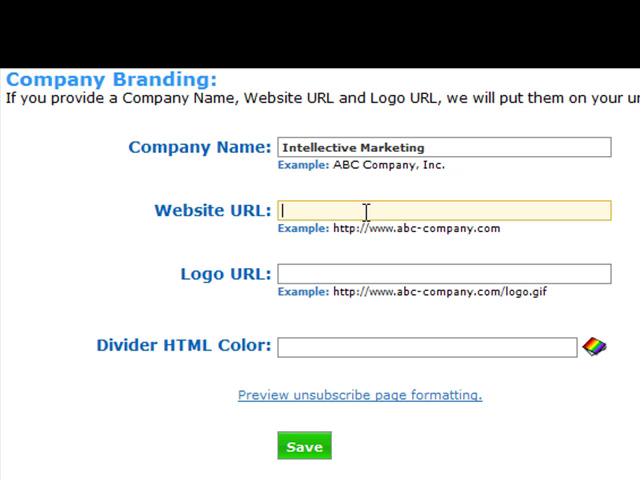
pyautogui.write('http://www.')
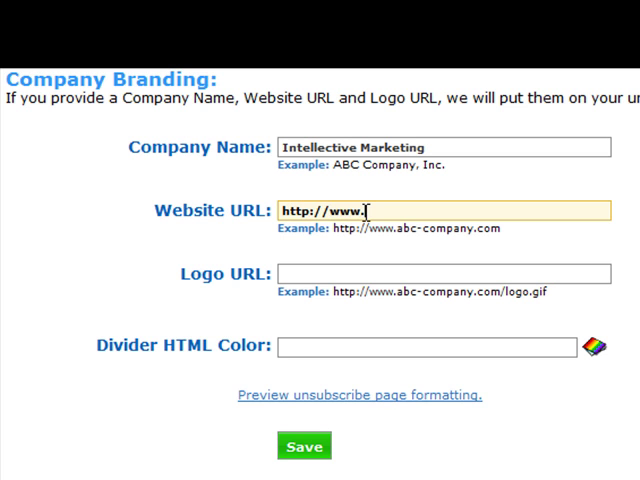
pyautogui.write('intellectiveMarketing.com')
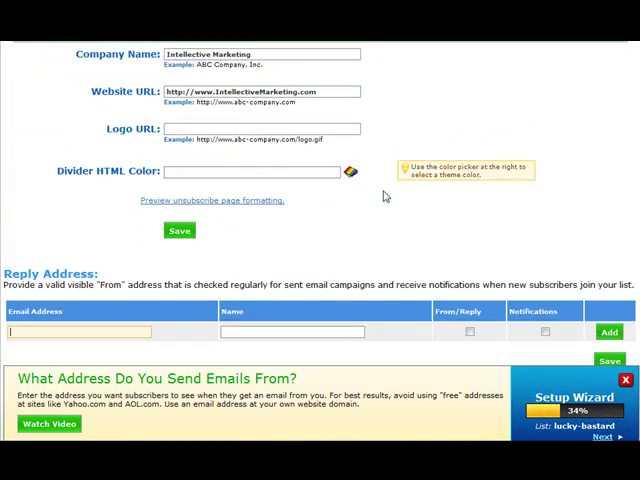
# Step: Enter the reply email address at veryluckybastard.com with sender name Adam Wong
pyautogui.scroll(-3)
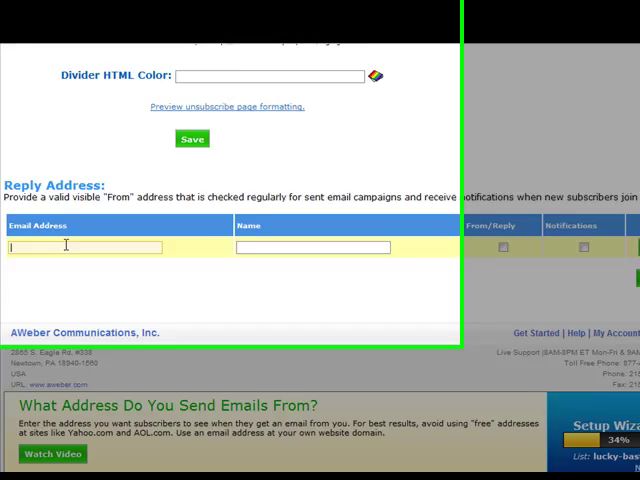
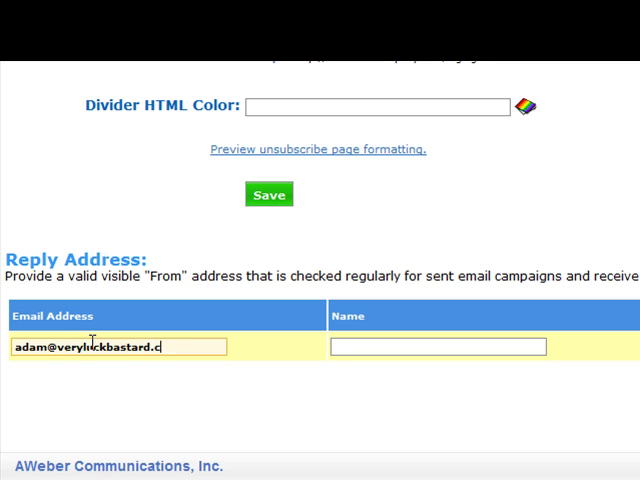
pyautogui.write('Adam Wong')
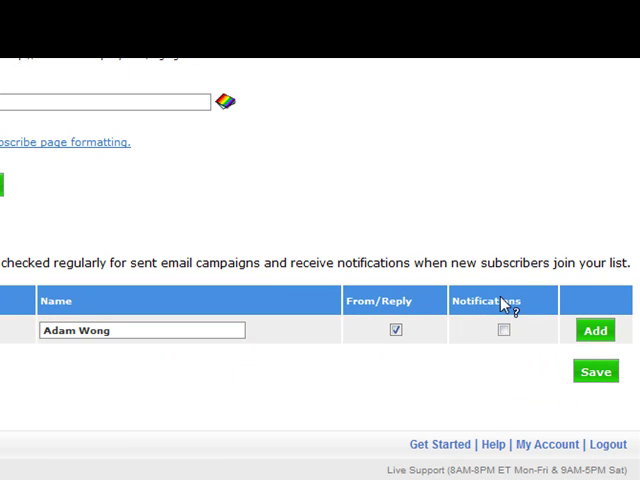
pyautogui.moveTo(504, 330)
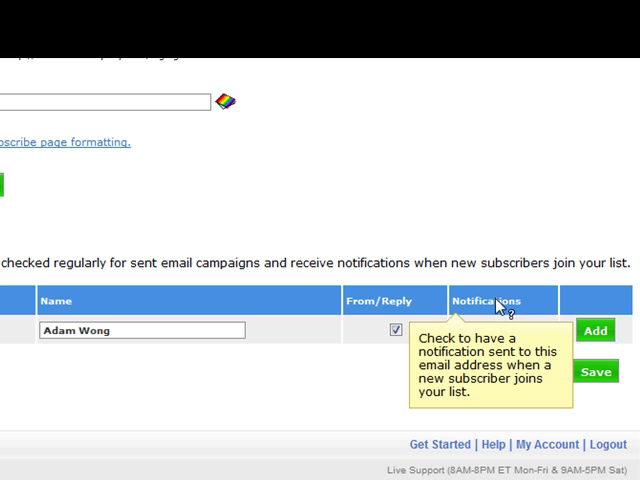
pyautogui.moveTo(502, 304)
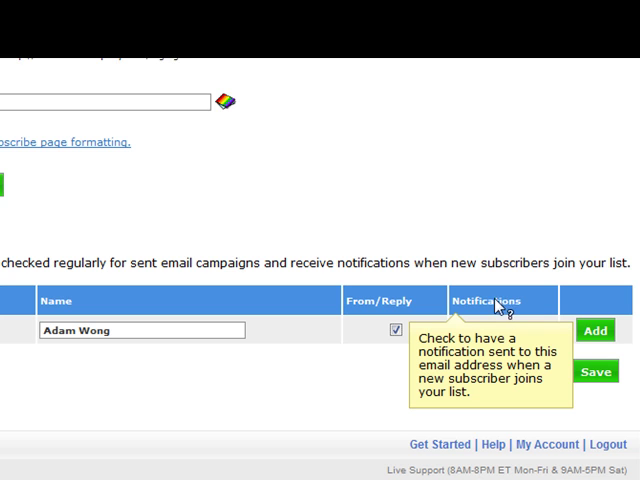
pyautogui.moveTo(508, 312)
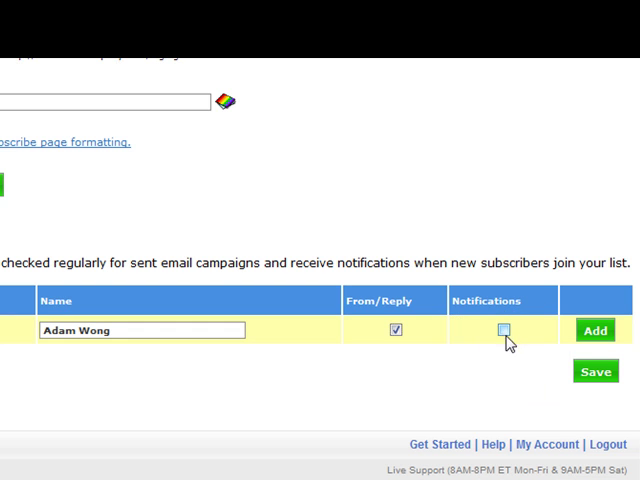
pyautogui.moveTo(500, 330)
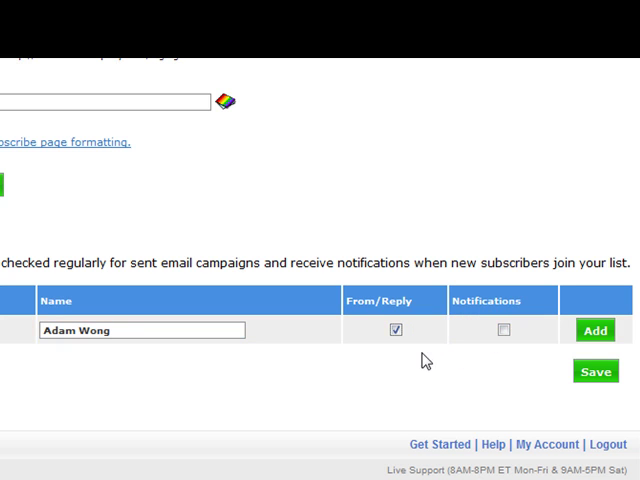
pyautogui.moveTo(98, 370)
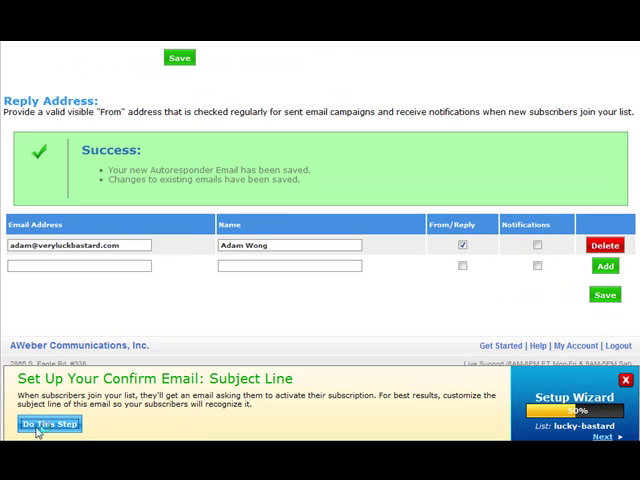
# Step: Advance to the confirm email page and begin editing its intro text
pyautogui.click(312, 90)
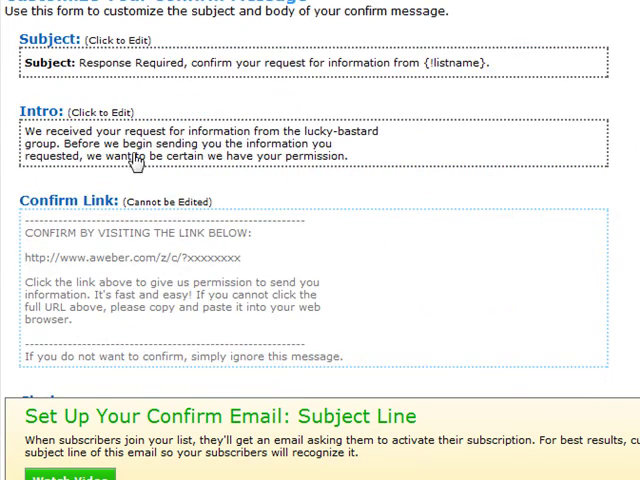
pyautogui.scroll(-3)
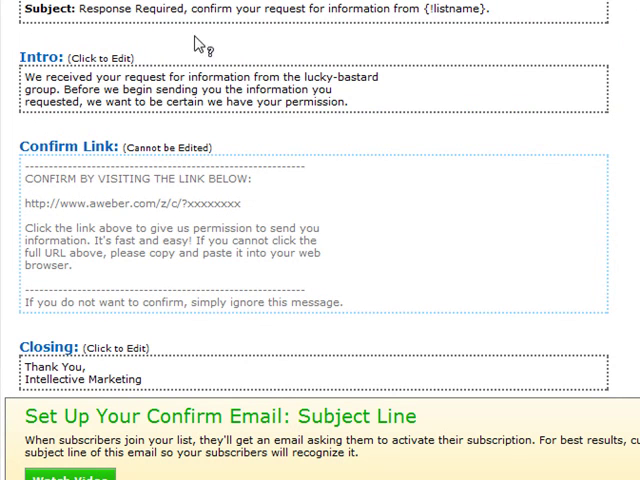
pyautogui.scroll(-3)
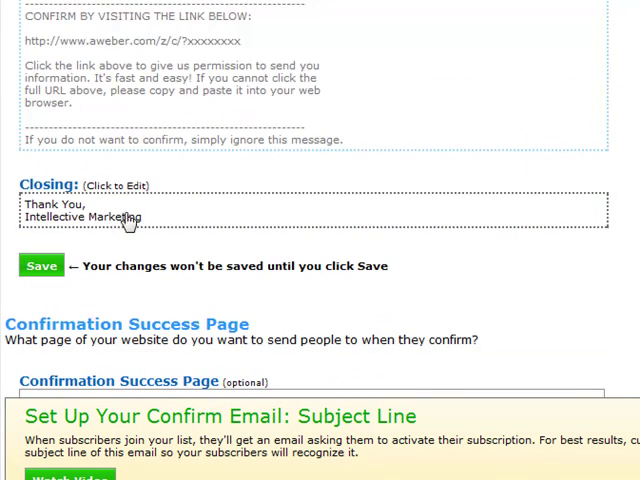
pyautogui.click(42, 264)
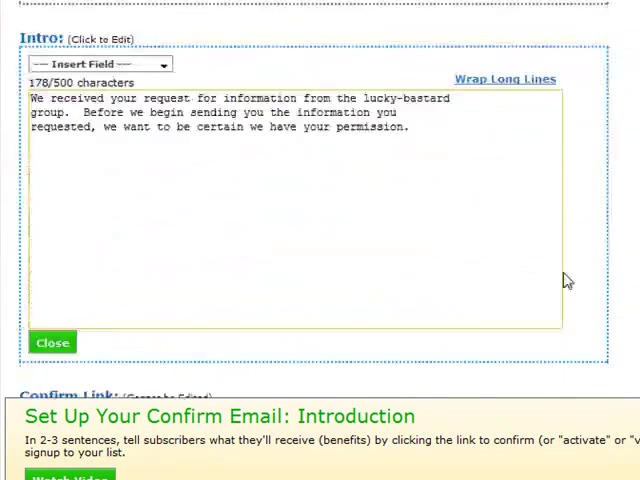
pyautogui.scroll(-3)
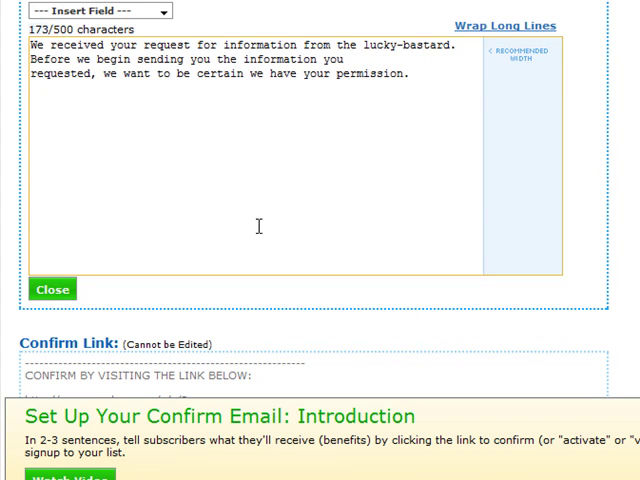
pyautogui.scroll(-3)
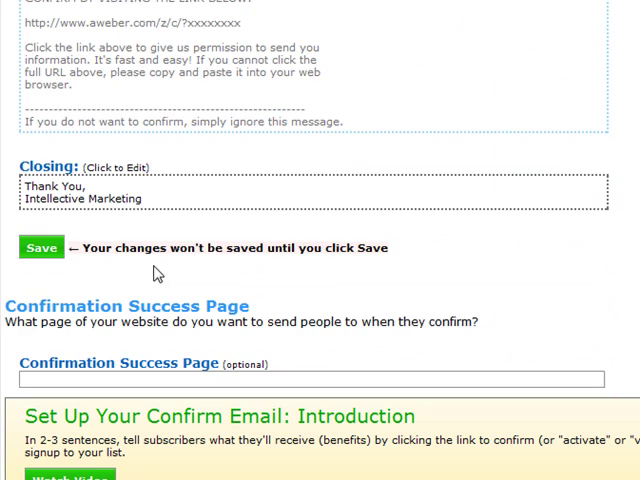
pyautogui.click(44, 246)
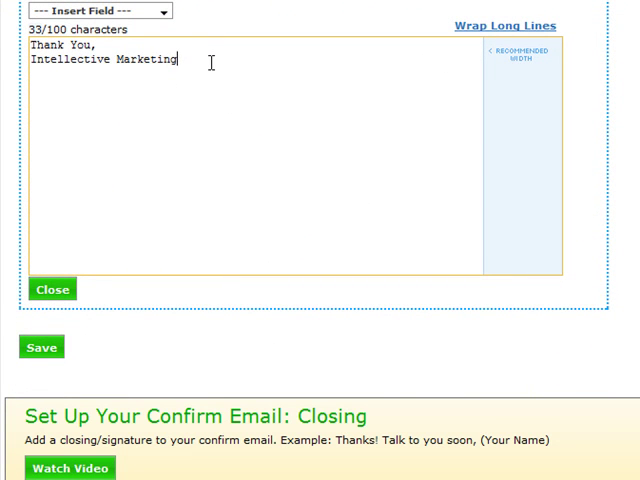
pyautogui.write('Adam')
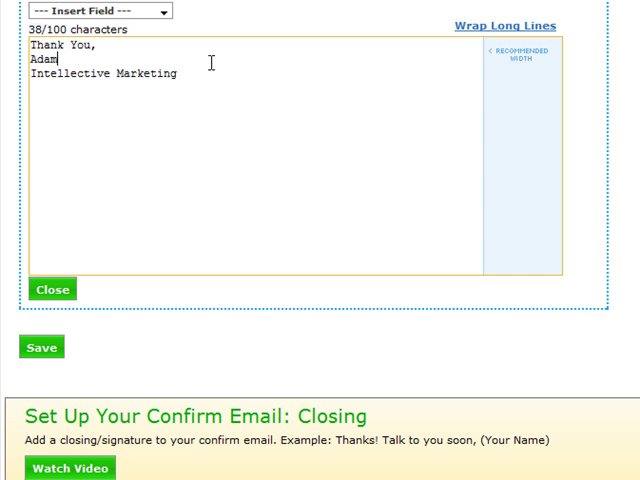
pyautogui.write('Wong')
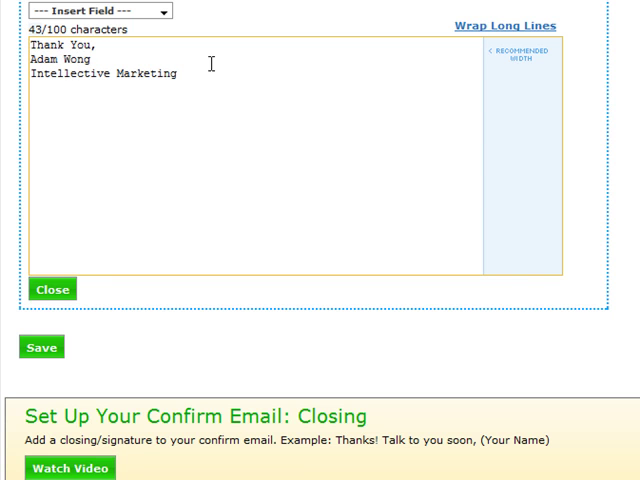
pyautogui.click(44, 348)
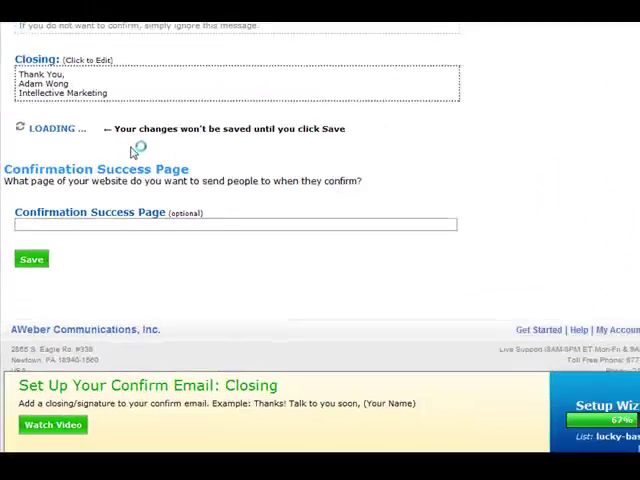
pyautogui.click(32, 260)
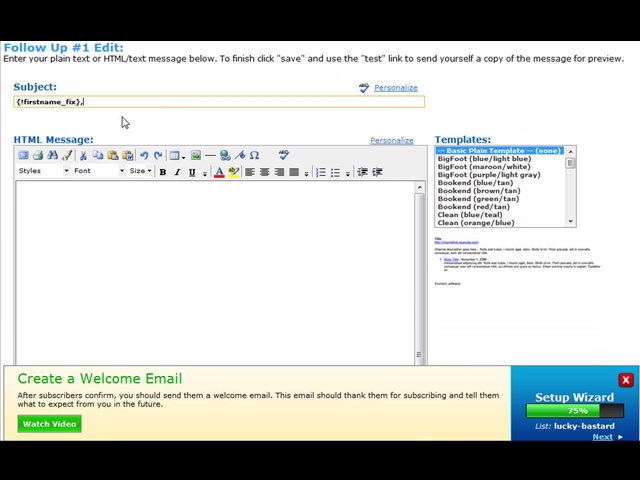
# Step: Set the follow-up subject to {!firstname_fix}, Welcome To Lucky Bastard!
pyautogui.write('Welcome To Lucky Bastard!')
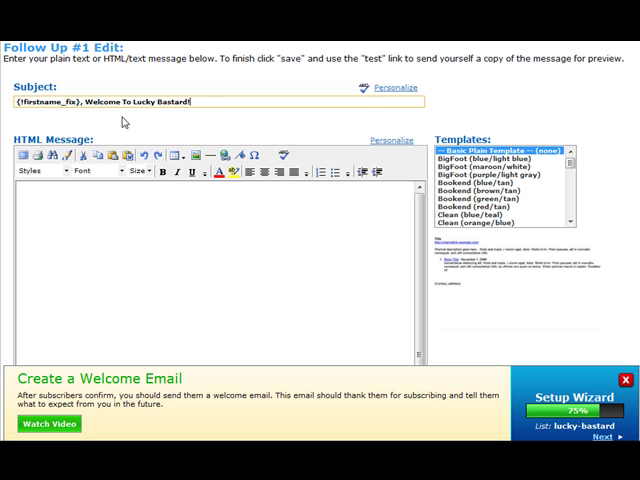
pyautogui.scroll(-3)
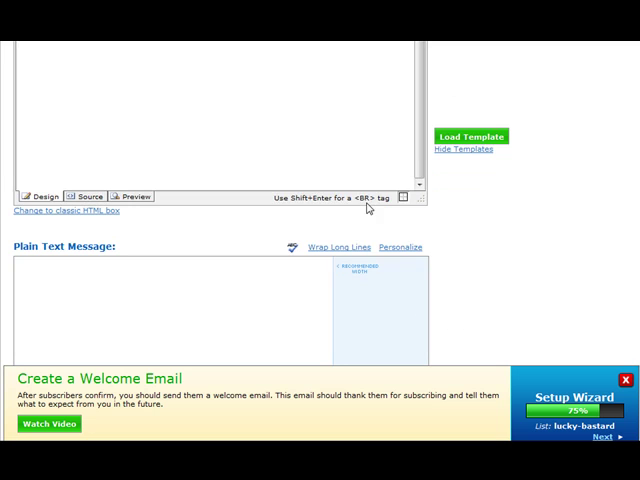
# Step: Write the thank-you greeting and the instruction to download the FREE bonus
pyautogui.scroll(-3)
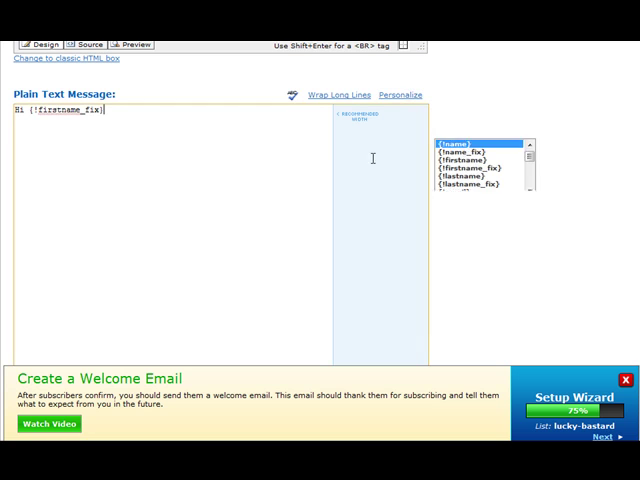
pyautogui.write(',')
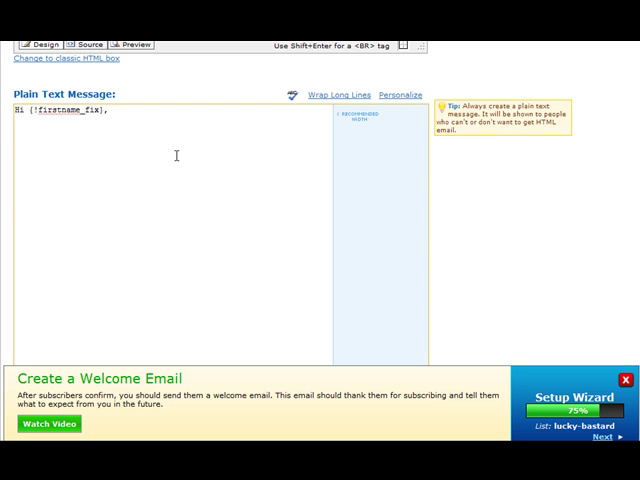
pyautogui.write('Thank')
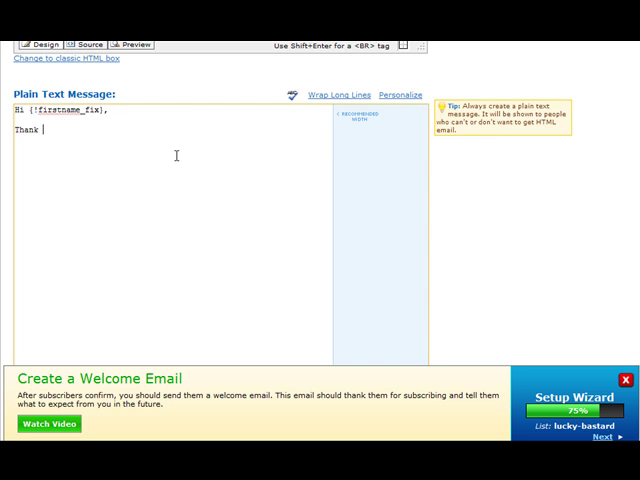
pyautogui.write('you for')
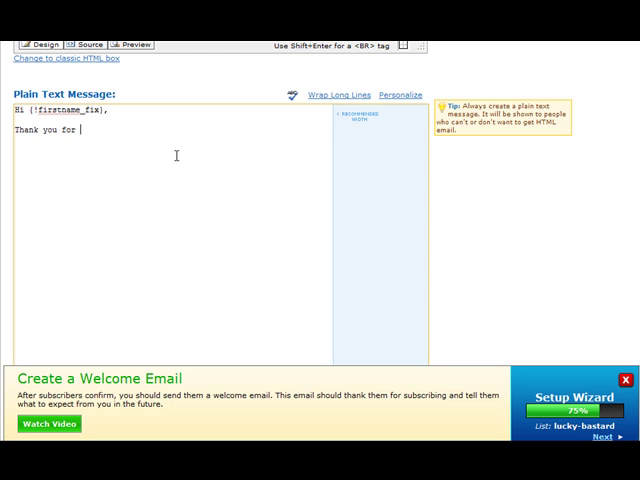
pyautogui.write('your interest')
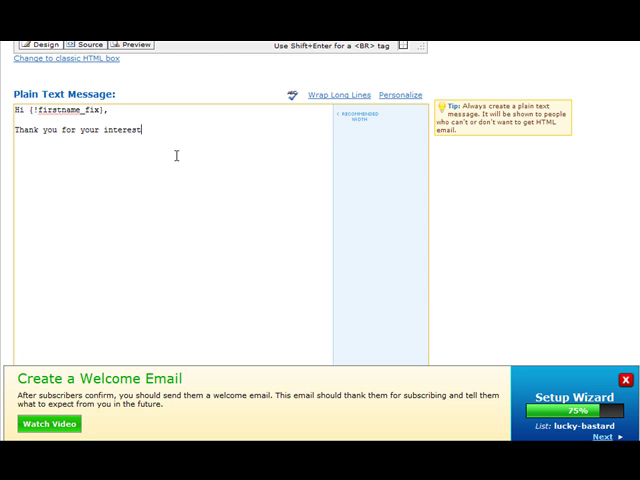
pyautogui.write('Tod')
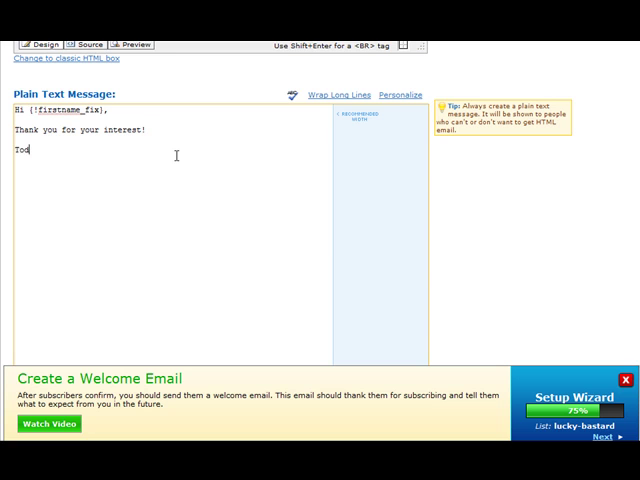
pyautogui.write('download your')
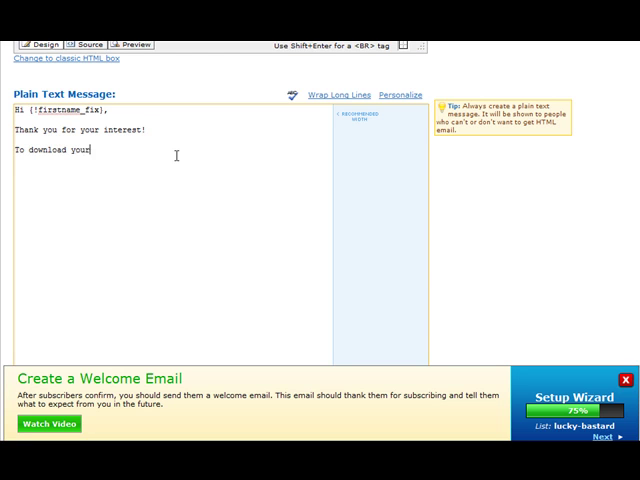
pyautogui.write('FREE bonus')
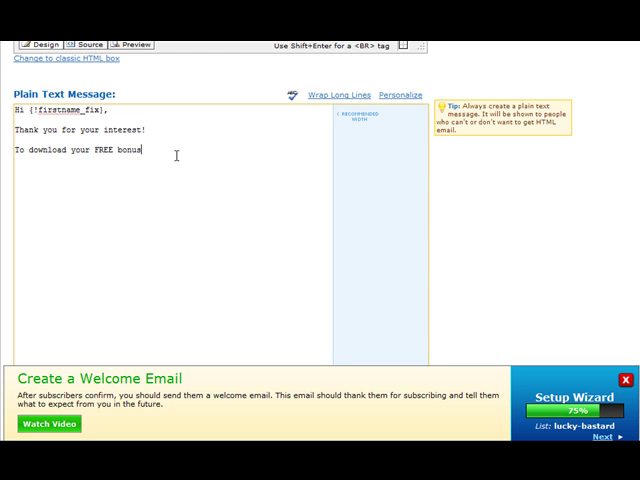
pyautogui.write(', simply got')
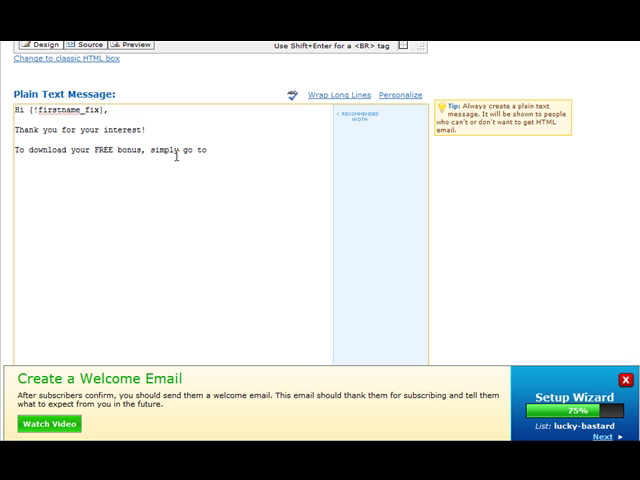
pyautogui.write('ht')
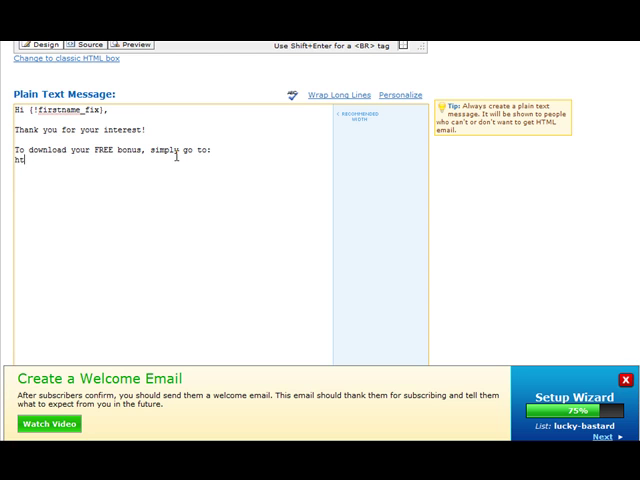
pyautogui.write('tp://www.Int')
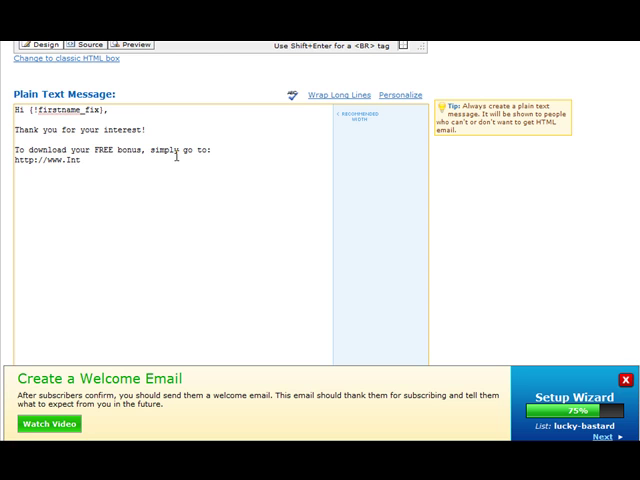
pyautogui.write('Very')
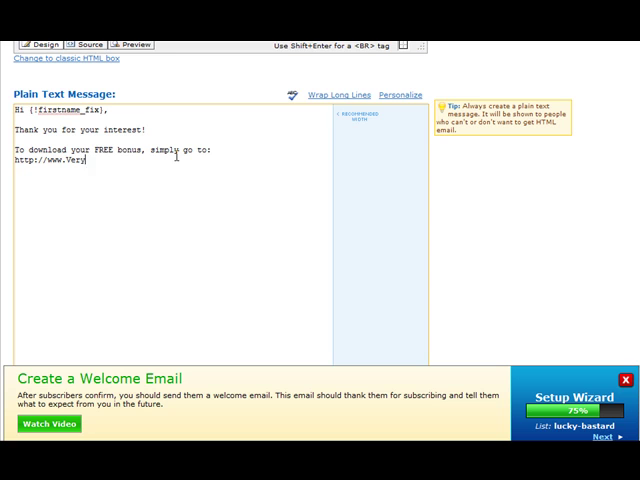
pyautogui.write('Lecy')
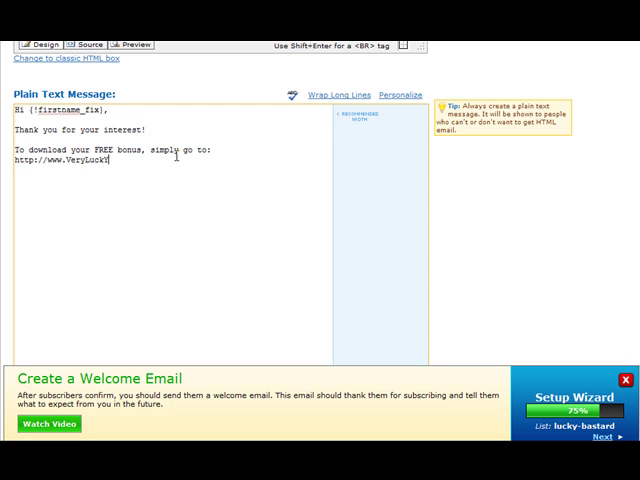
pyautogui.write('yBaa')
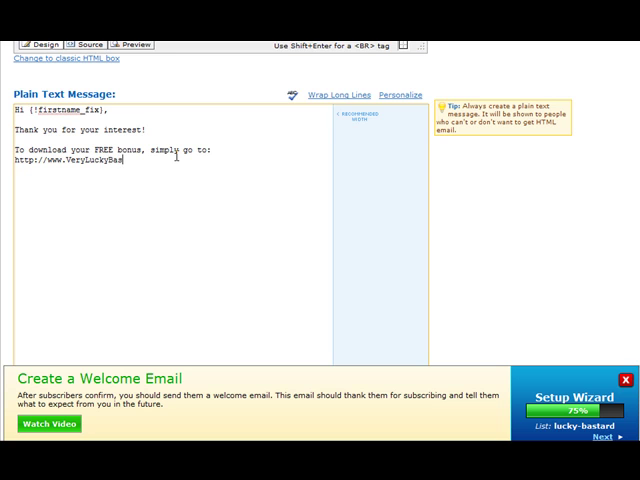
pyautogui.write('stard.com')
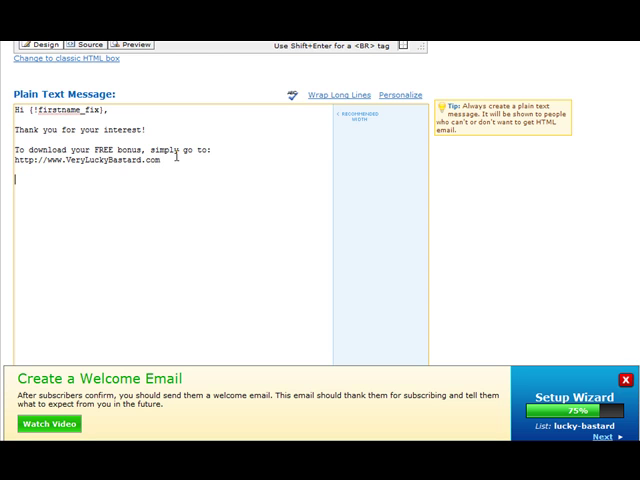
pyautogui.write('Regards,')
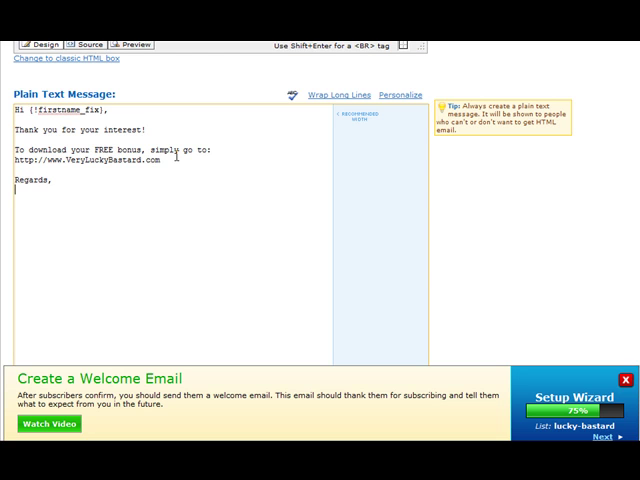
pyautogui.write('Adam')
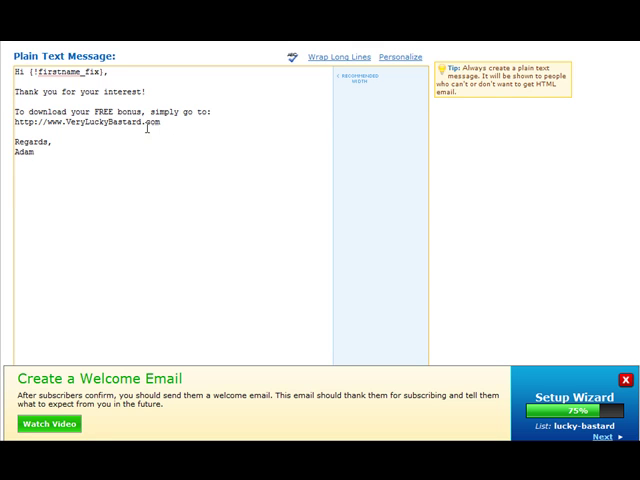
pyautogui.scroll(-3)
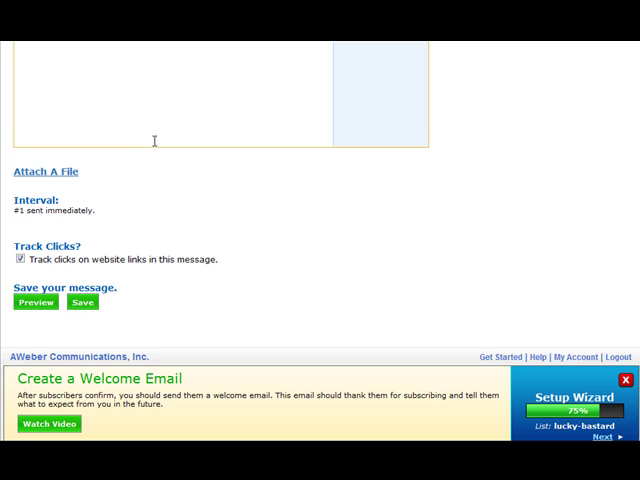
# Step: Save the welcome follow-up message
pyautogui.scroll(-3)
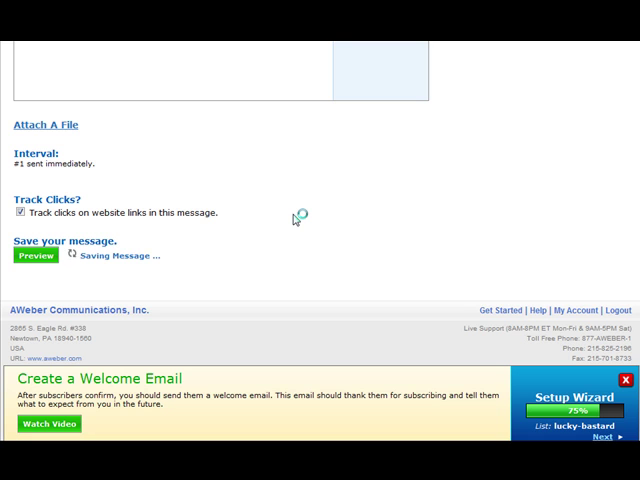
pyautogui.click(34, 256)
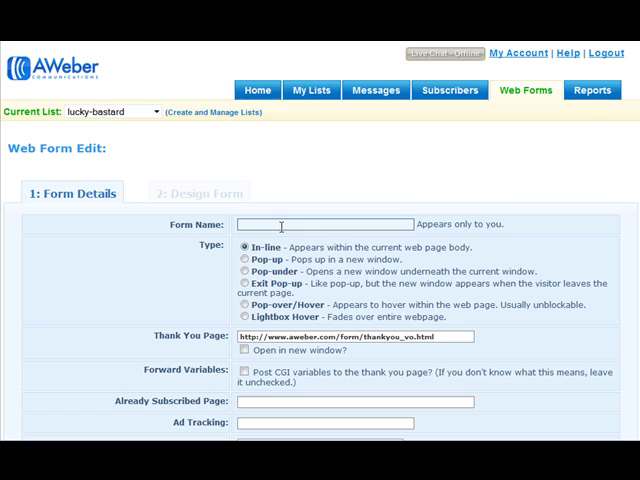
# Step: Name the form 'opt-in', choose the In-line type and continue to the Design Form step
pyautogui.scroll(-3)
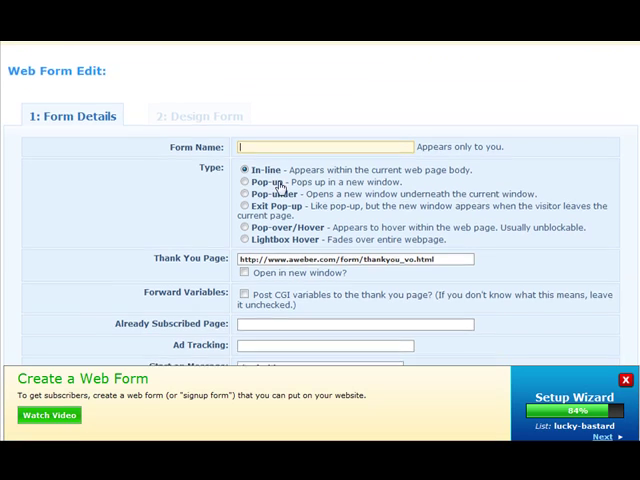
pyautogui.write('opt-in')
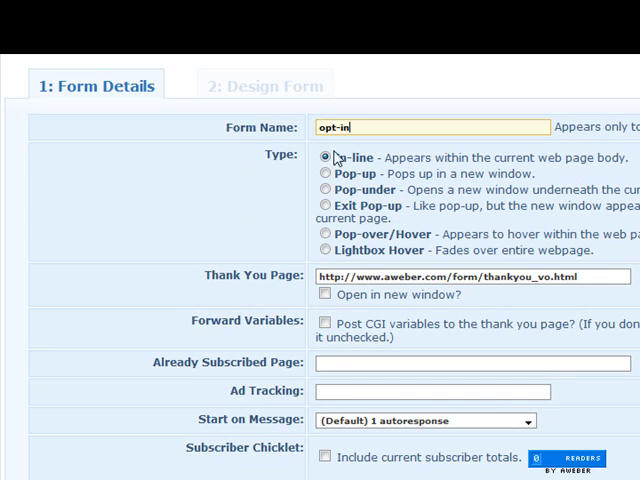
pyautogui.moveTo(400, 190)
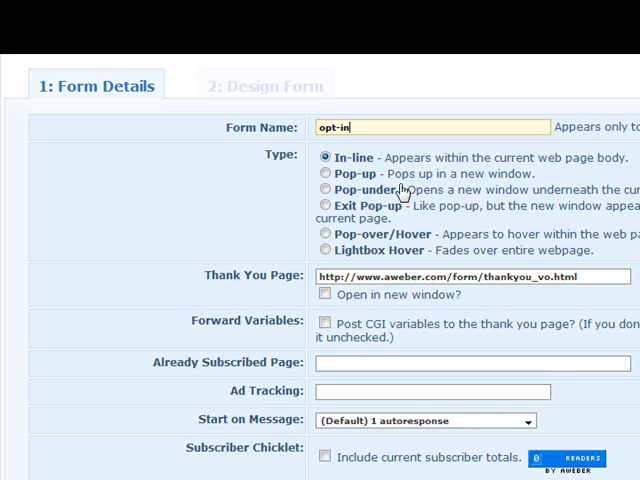
pyautogui.click(470, 276)
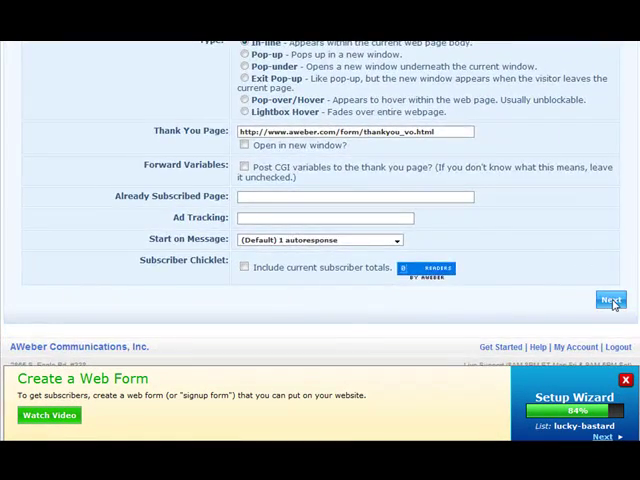
pyautogui.click(612, 300)
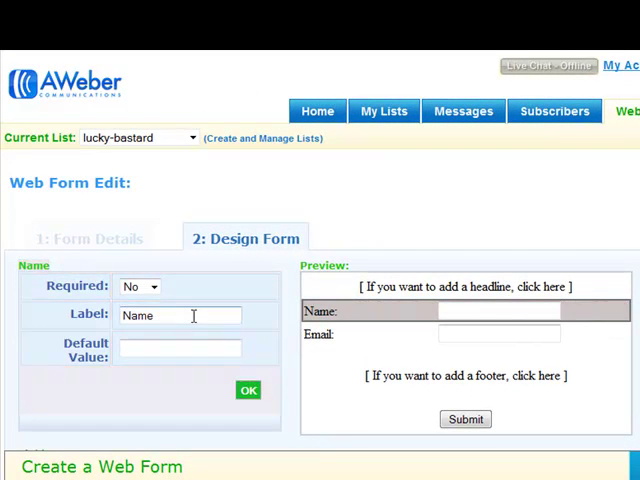
# Step: Relabel the Name field as First Name and confirm the change
pyautogui.click(138, 286)
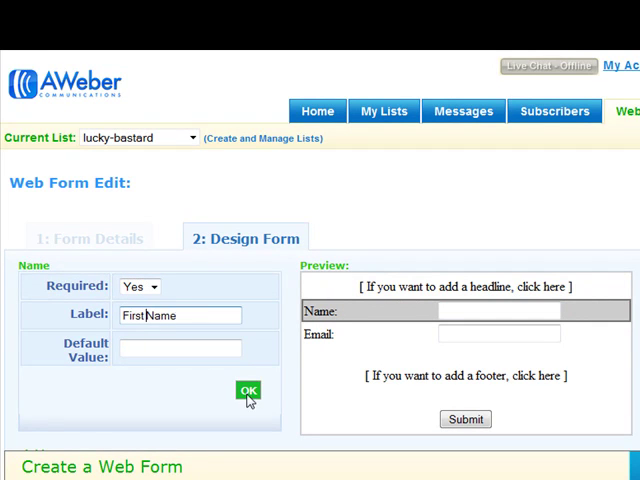
pyautogui.click(248, 390)
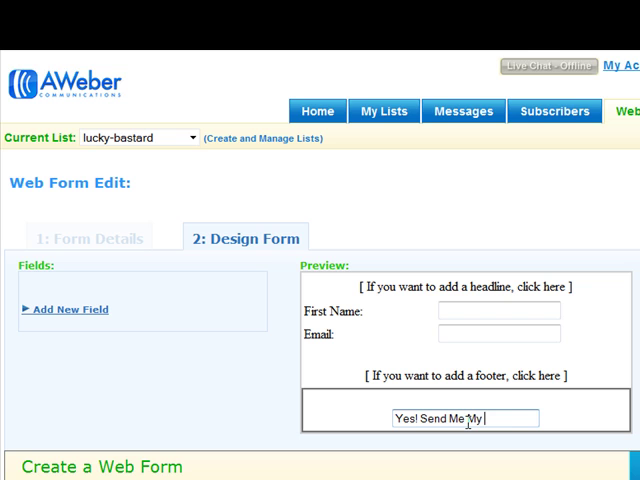
# Step: Set the submit button to 'Yes! Send Me My FREE Download!' and save the form
pyautogui.write('FREE Download!')
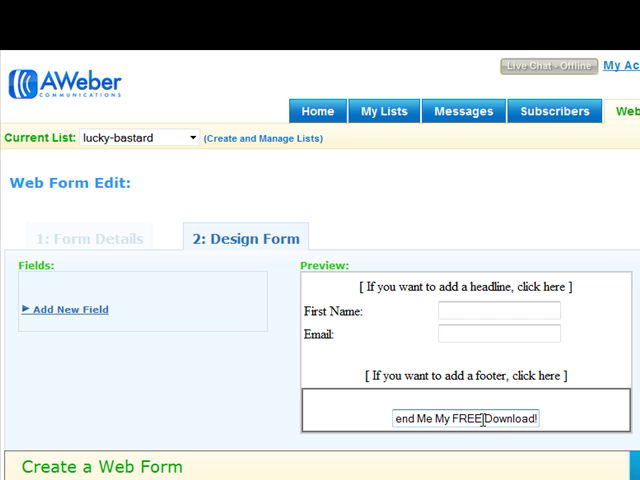
pyautogui.scroll(-3)
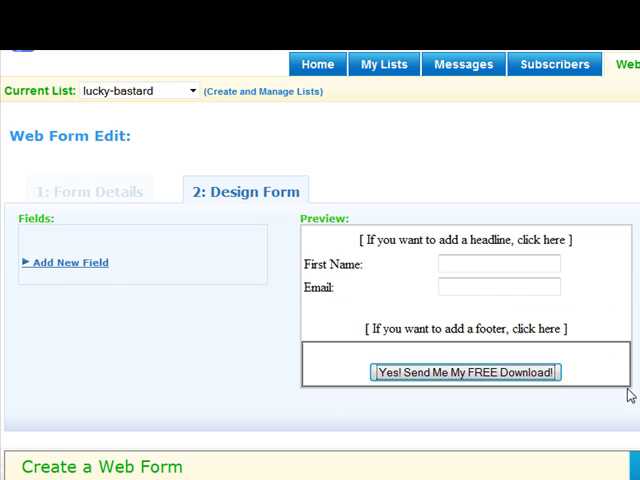
pyautogui.scroll(-3)
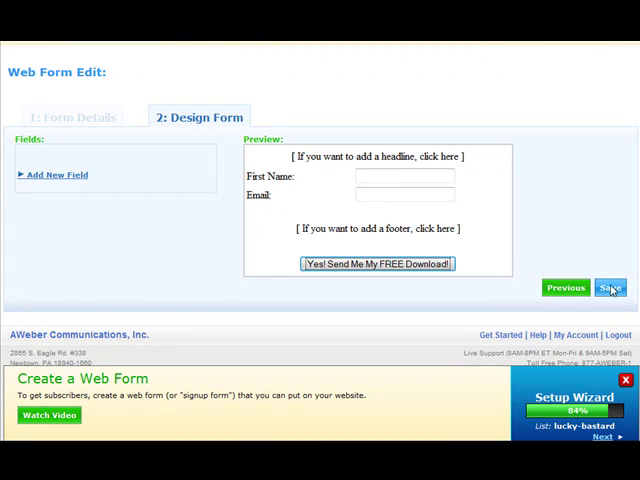
pyautogui.click(608, 288)
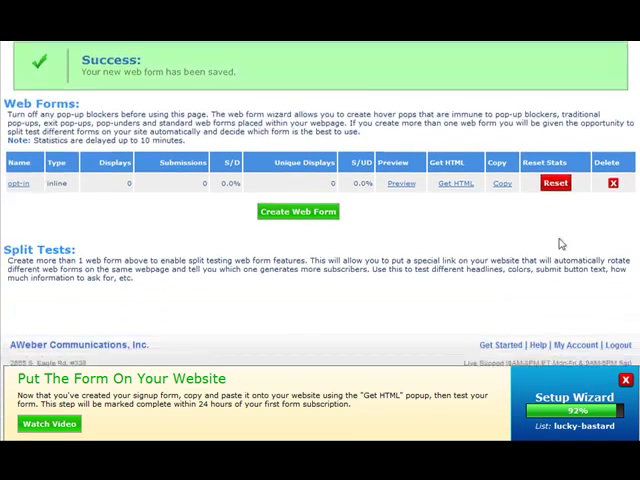
pyautogui.scroll(-3)
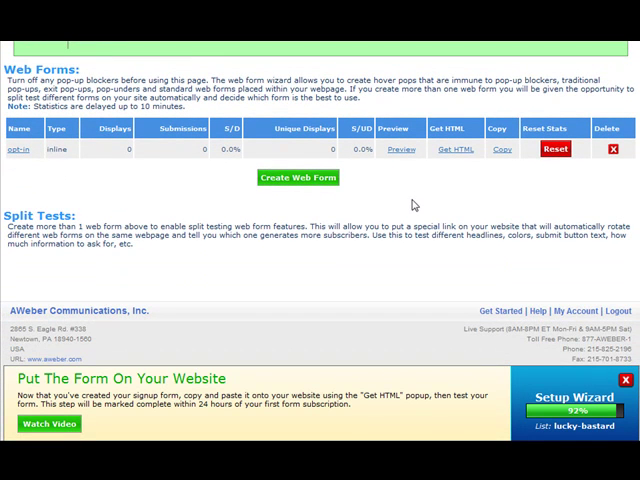
pyautogui.click(296, 176)
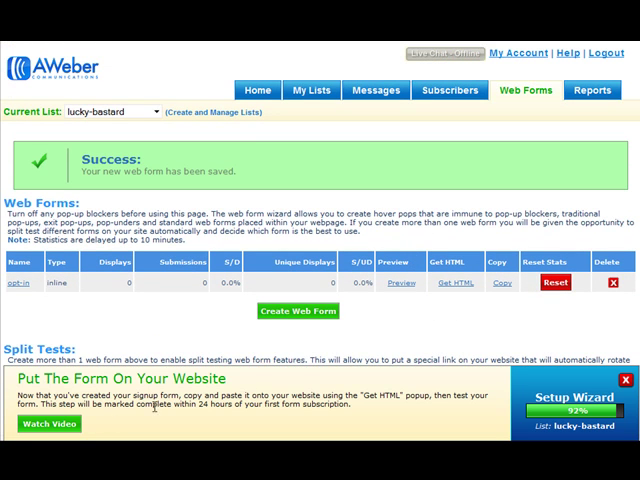
pyautogui.moveTo(290, 384)
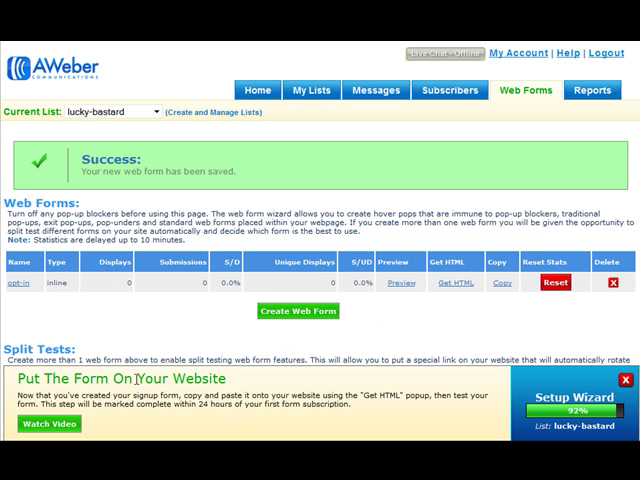
pyautogui.moveTo(412, 312)
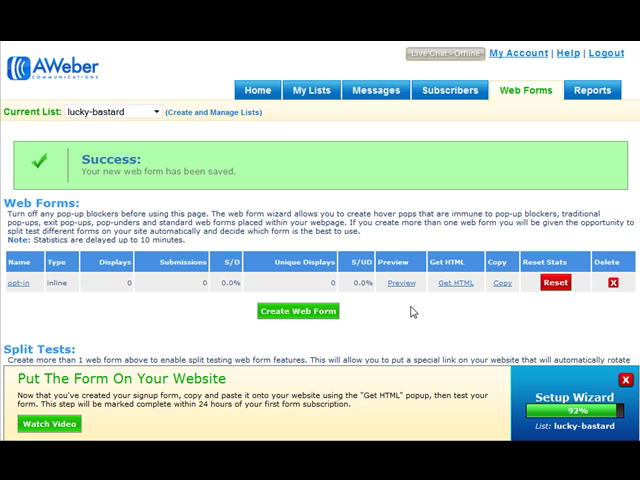